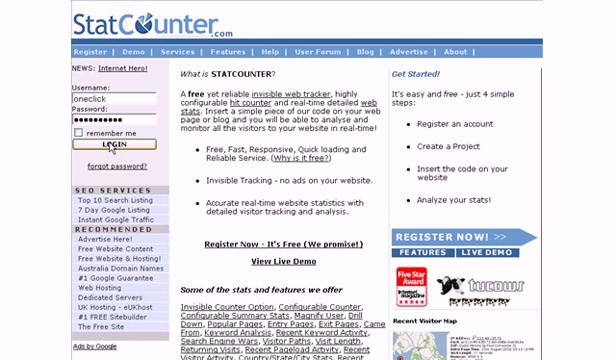
Log in to StatCounter with the filled-in credentials to reach My Projects.
left_click(104, 144)
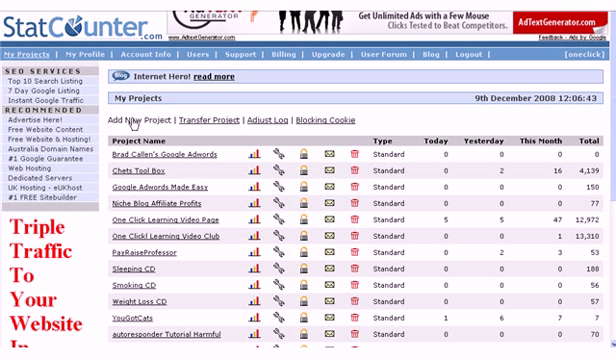
left_click(147, 124)
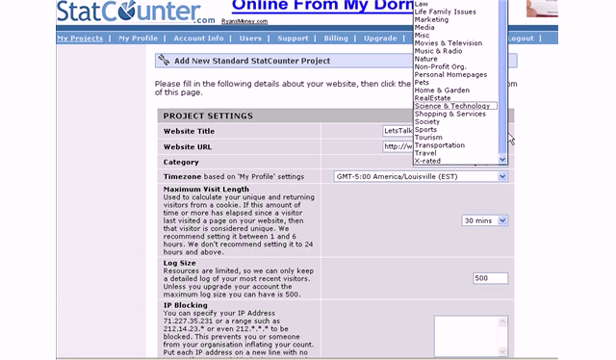
mouse_move(450, 80)
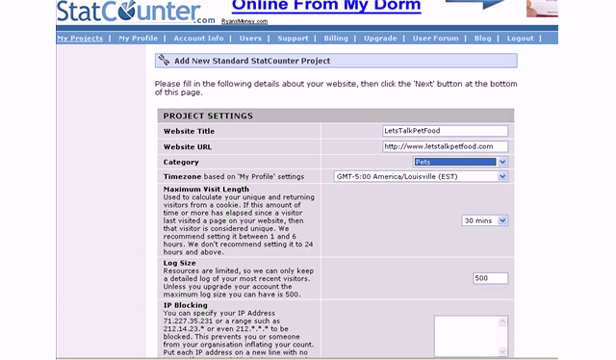
scroll("down", 3)
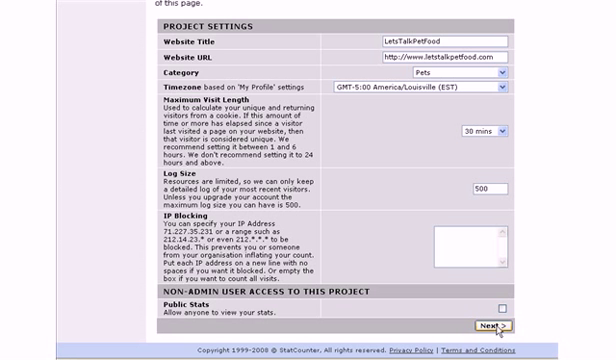
Submit the LetsTalkPetFood project and begin configuring its tracking code.
left_click(485, 324)
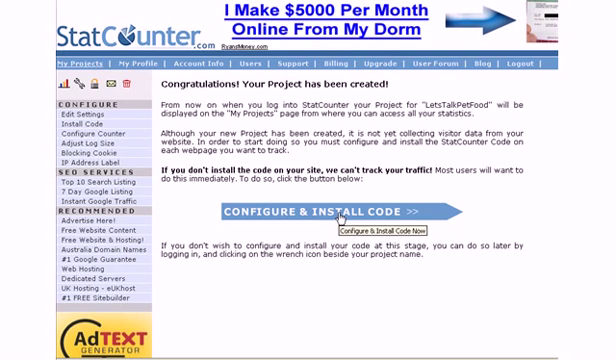
left_click(330, 215)
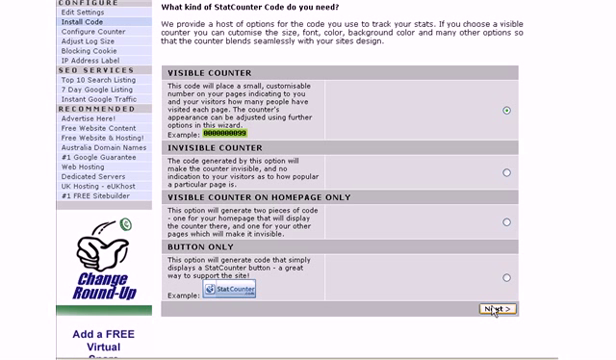
Choose a visible counter displayed as a Text Counter.
left_click(494, 308)
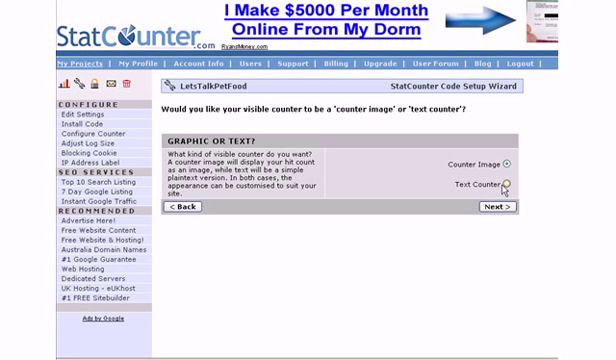
left_click(509, 185)
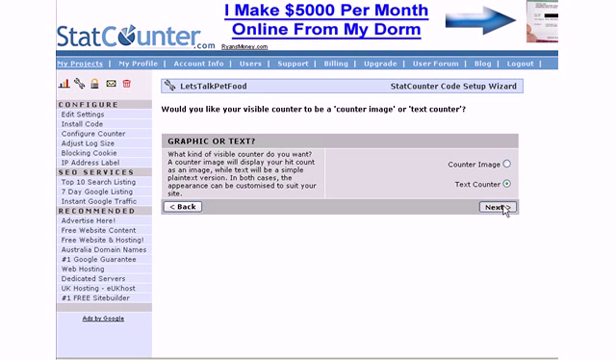
left_click(482, 204)
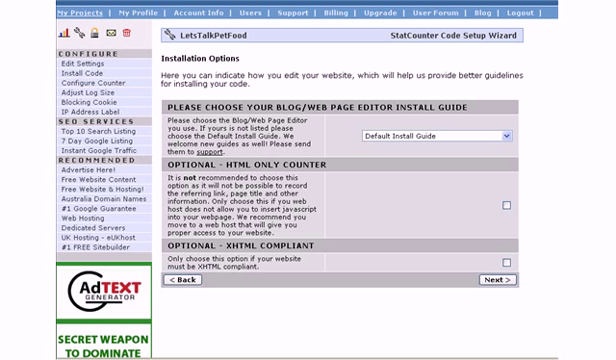
mouse_move(508, 178)
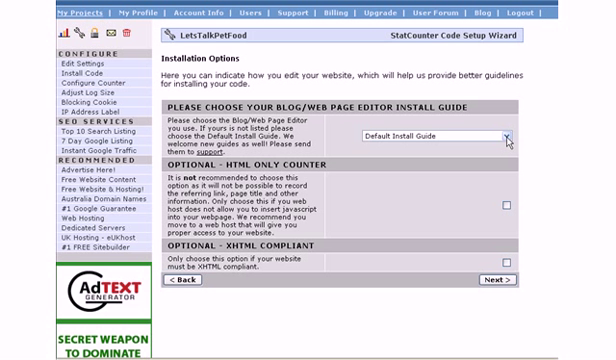
Open the Blog/Web Page Editor Install Guide dropdown.
left_click(510, 137)
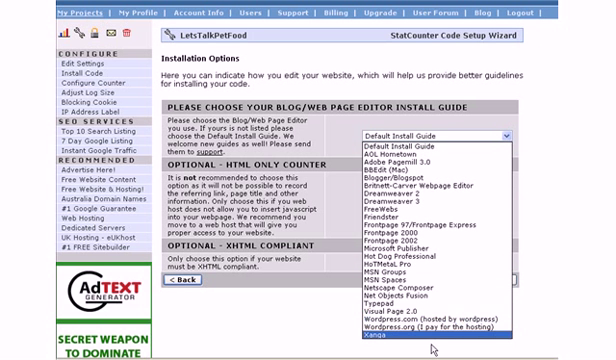
mouse_move(440, 330)
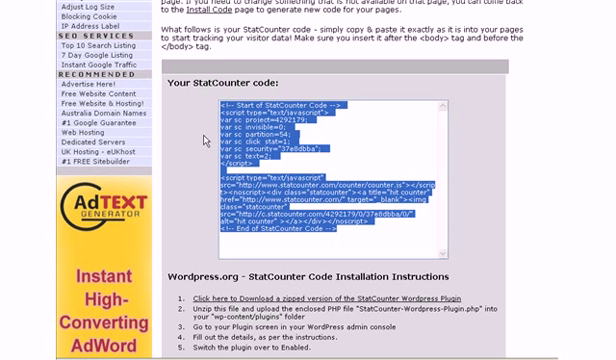
mouse_move(484, 140)
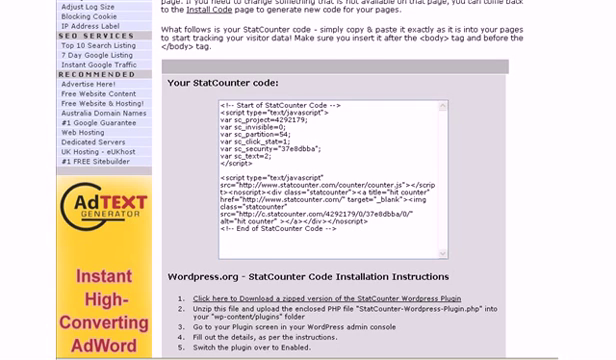
Review the generated tracking code and WordPress.org plugin installation instructions.
scroll("down", 3)
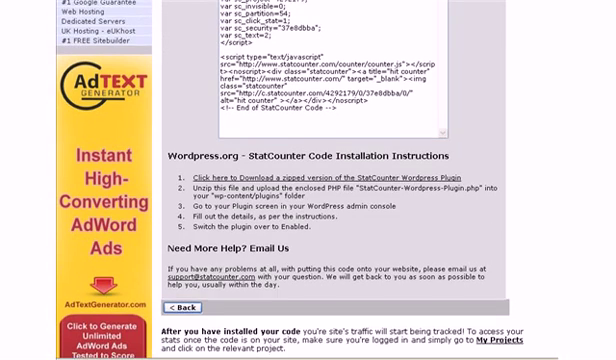
scroll("down", 3)
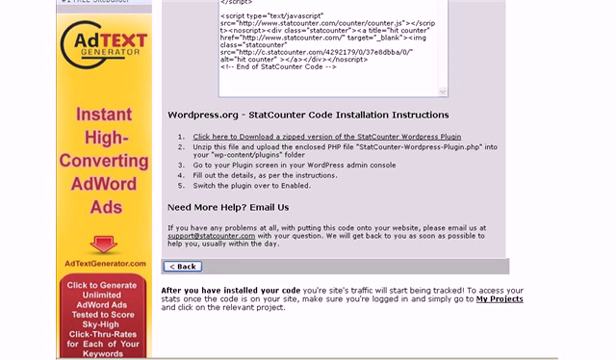
scroll("up", 3)
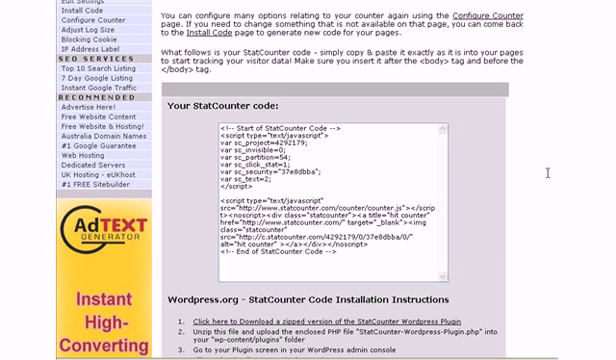